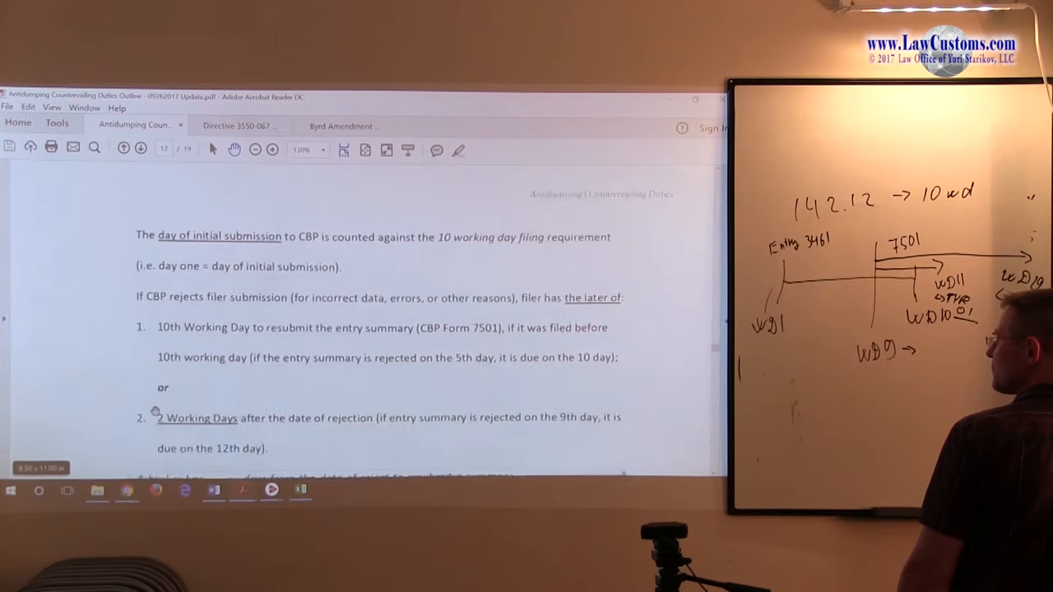
- Scroll the outline to page 12's resubmission-days Quiz Break and the § 351.402 reimbursement heading
scroll("down", 3)
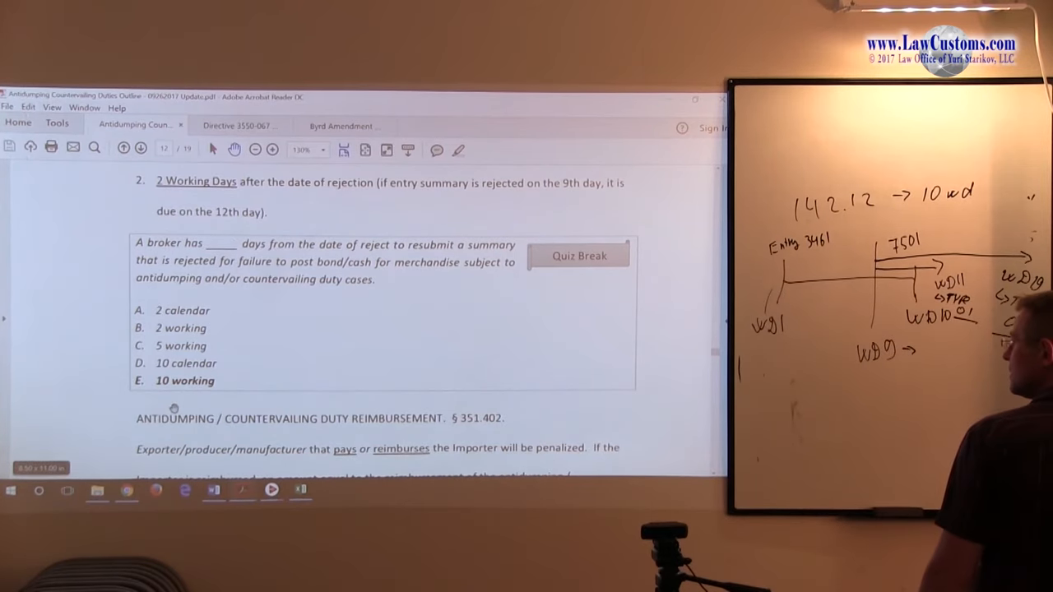
- Bring up the eCFR Title 19 table of contents listing parts 141 through 152
scroll("down", 3)
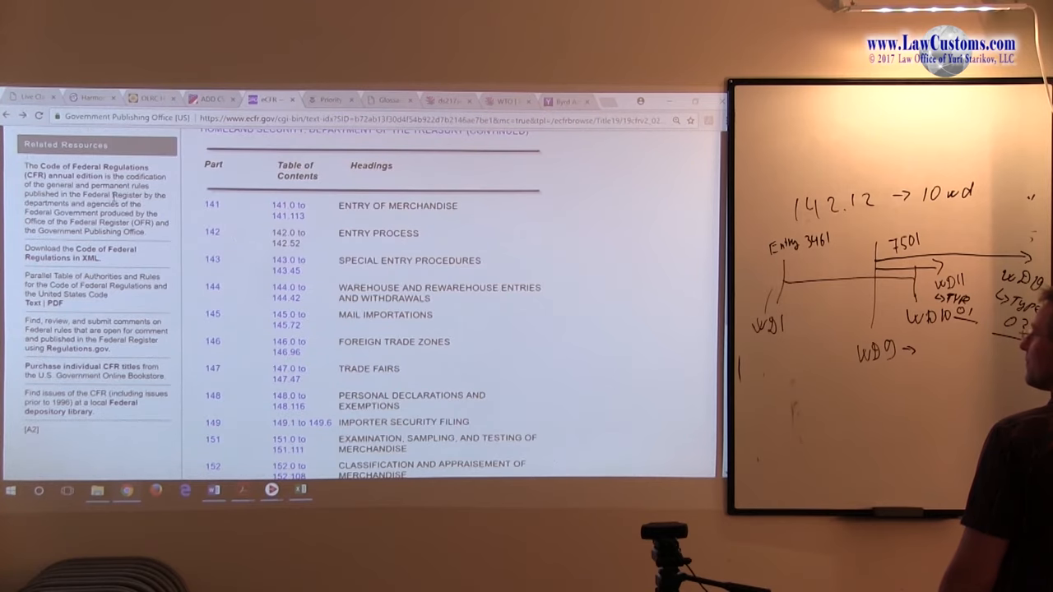
- Open the Part 351 section list (351.101–351.702) and scroll to Subpart D's § 351.402
scroll("down", 3)
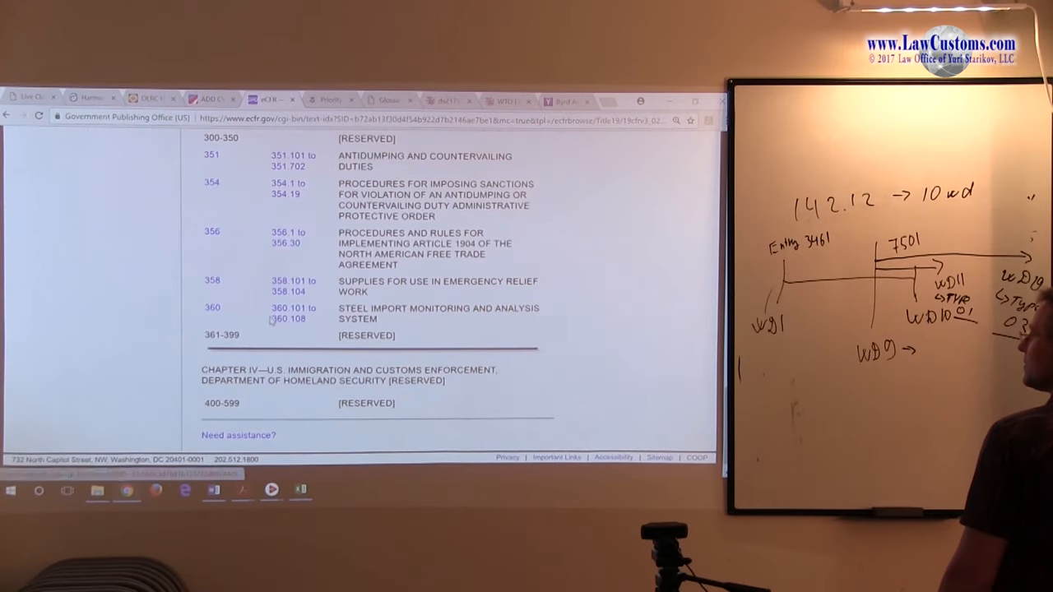
scroll("up", 3)
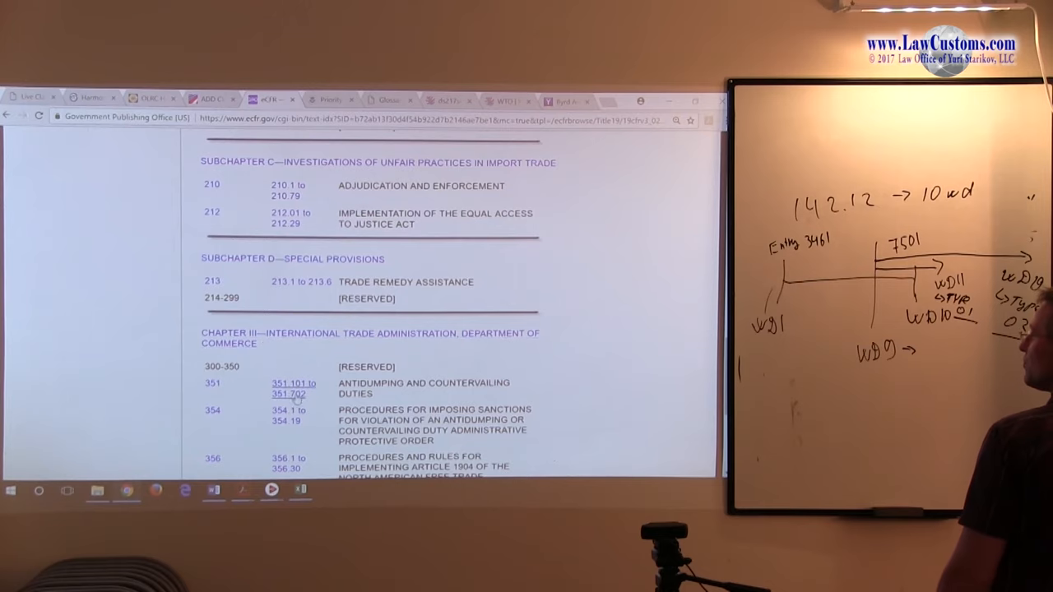
left_click(293, 383)
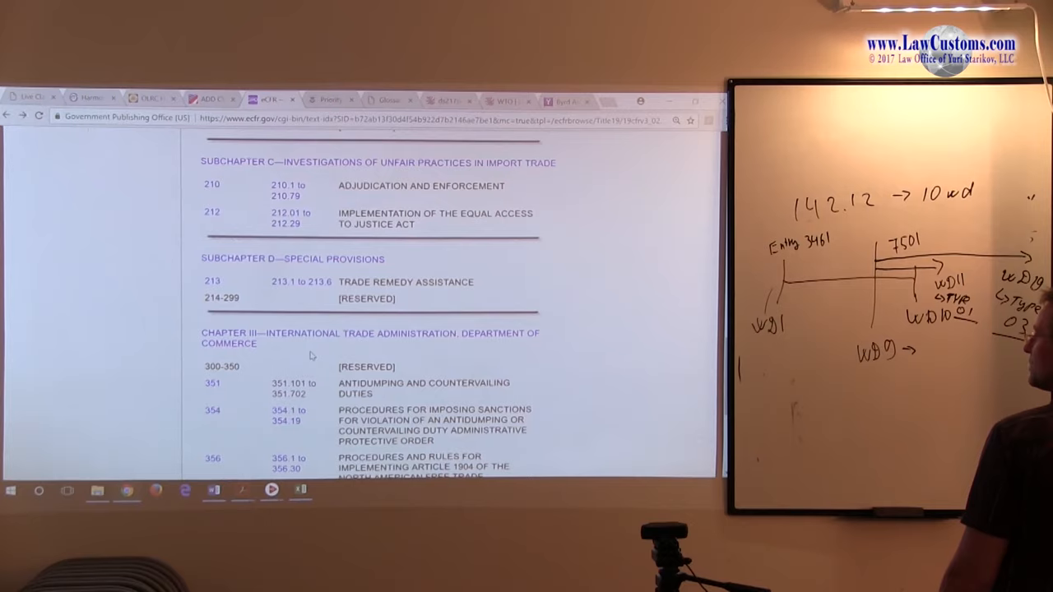
left_click(213, 383)
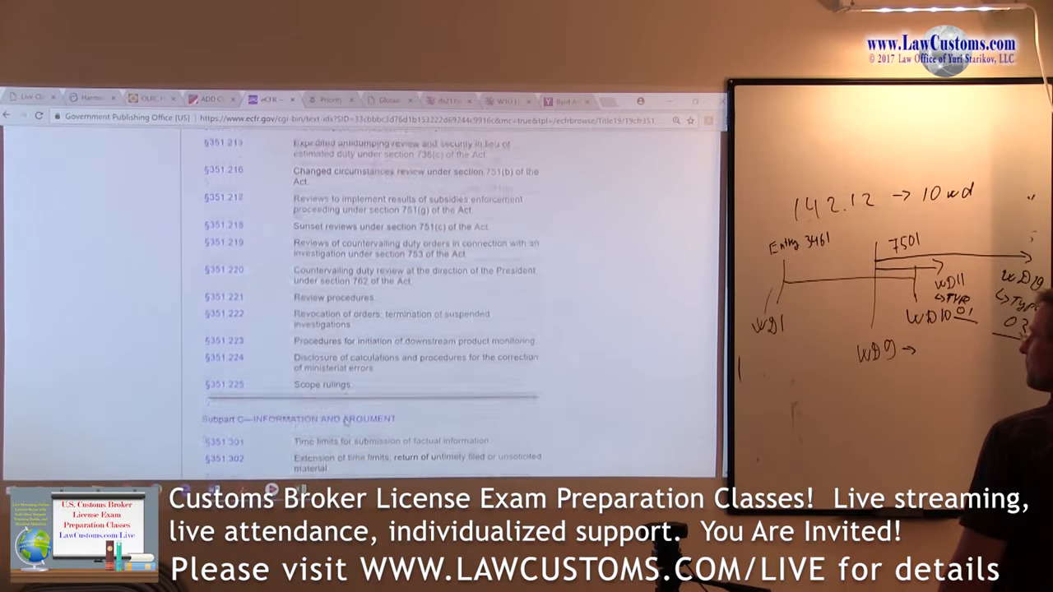
scroll("down", 3)
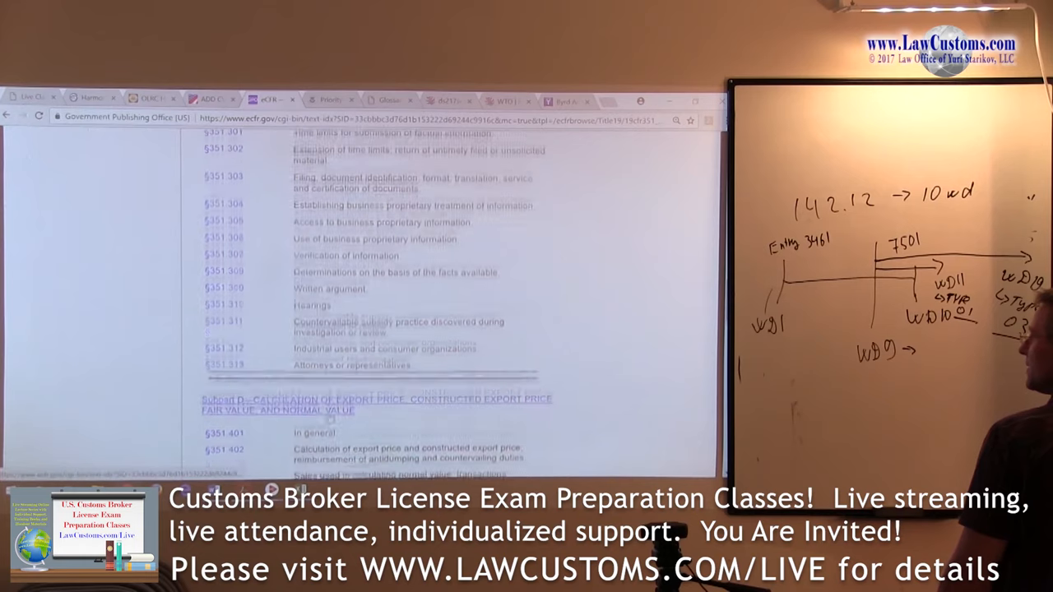
scroll("down", 3)
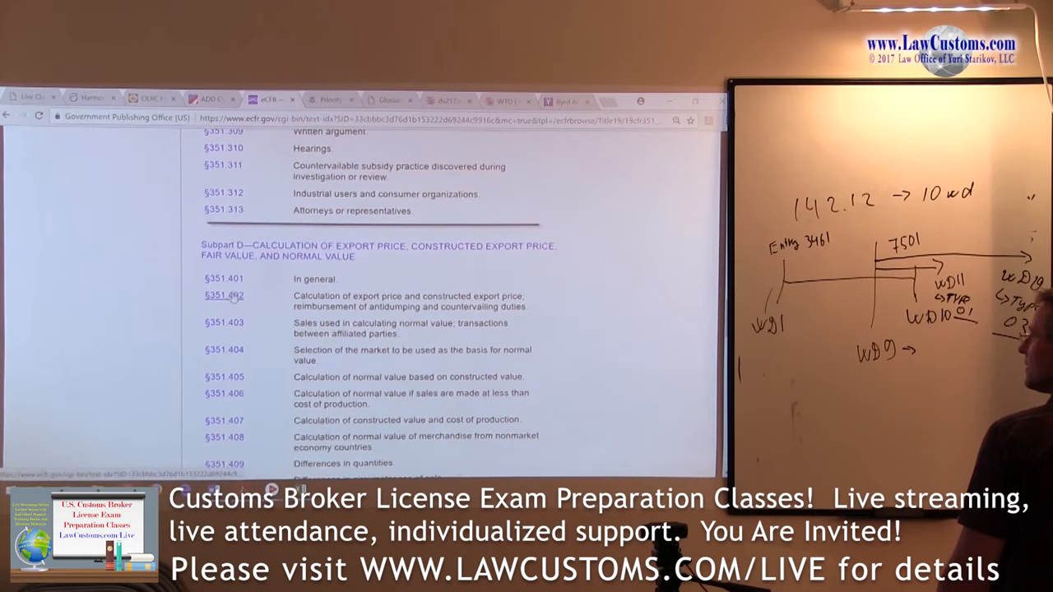
- Open § 351.402 on export price and duty reimbursement and scroll into its text
left_click(223, 295)
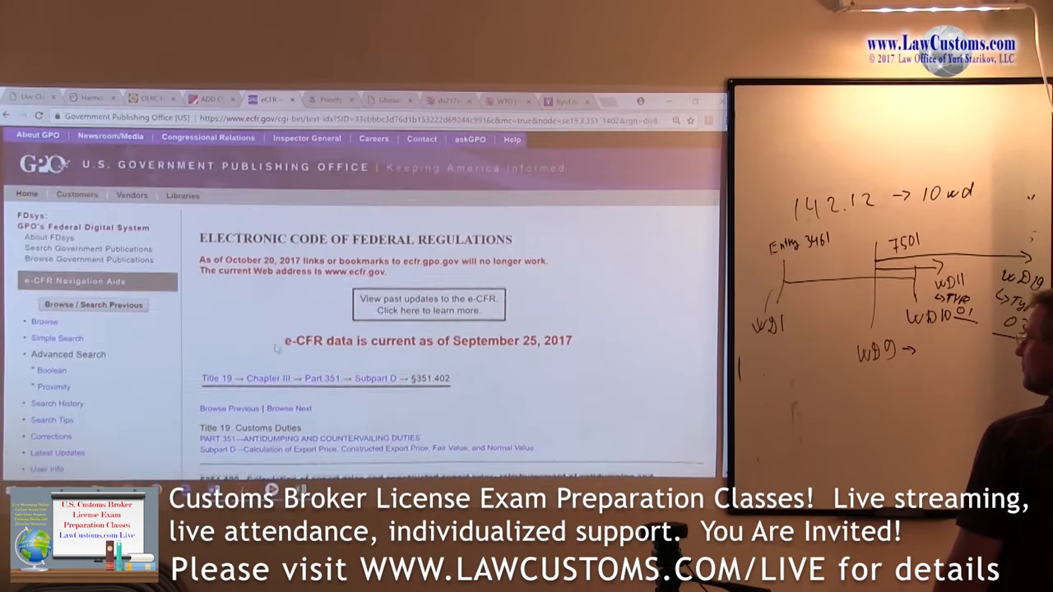
scroll("down", 3)
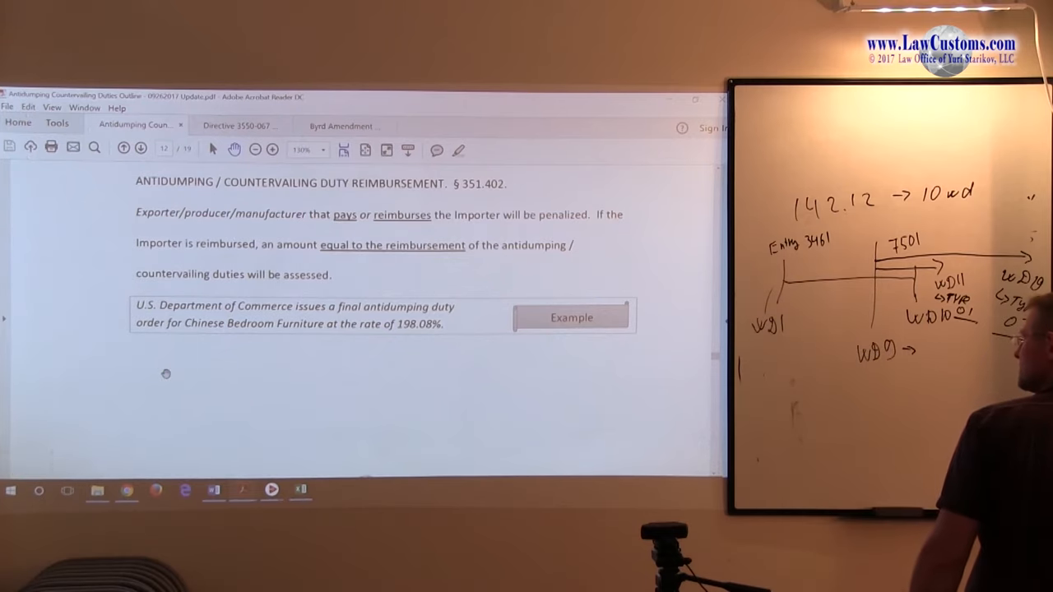
- Scroll to page 13's bedroom furniture reimbursement calculation and Certificate of Reimbursement section
scroll("down", 3)
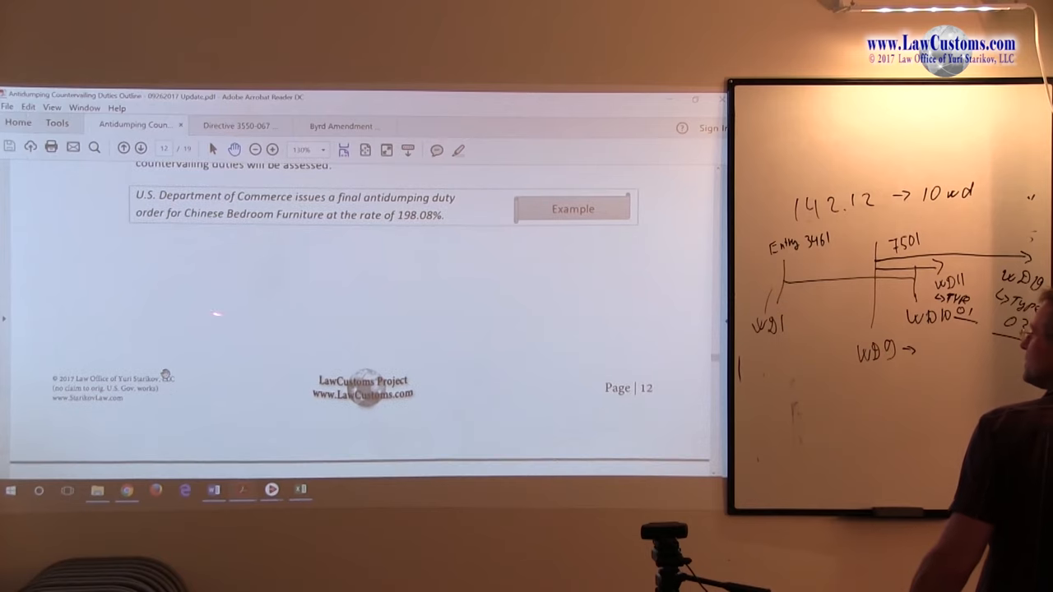
scroll("down", 3)
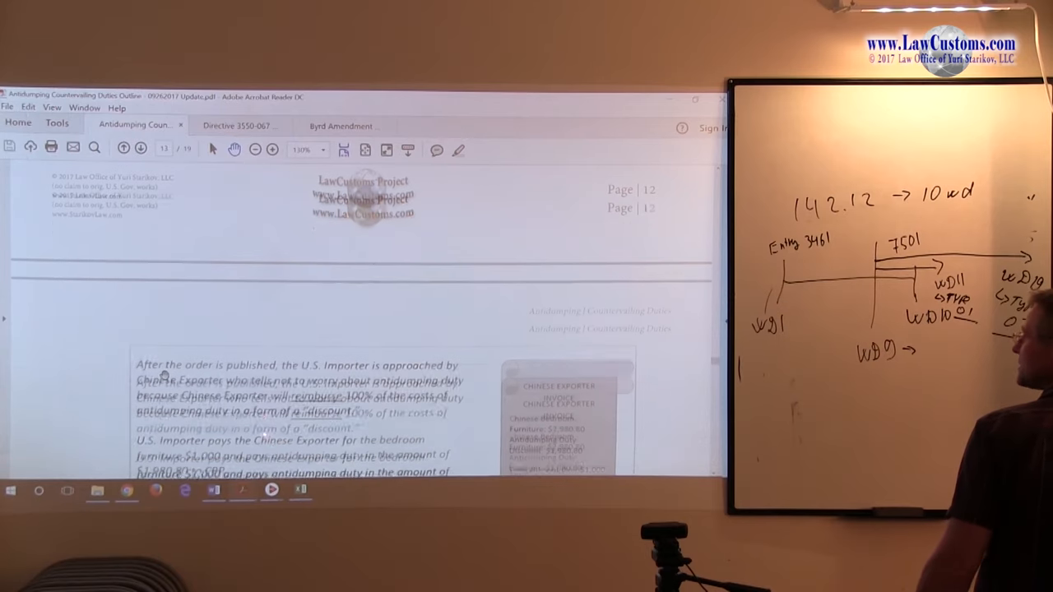
scroll("down", 3)
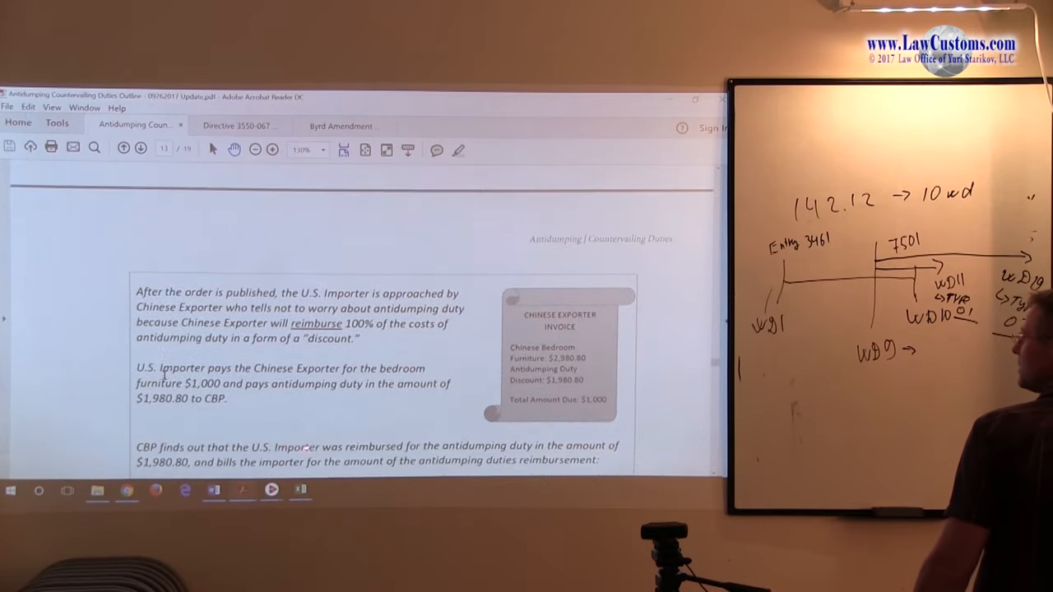
scroll("down", 3)
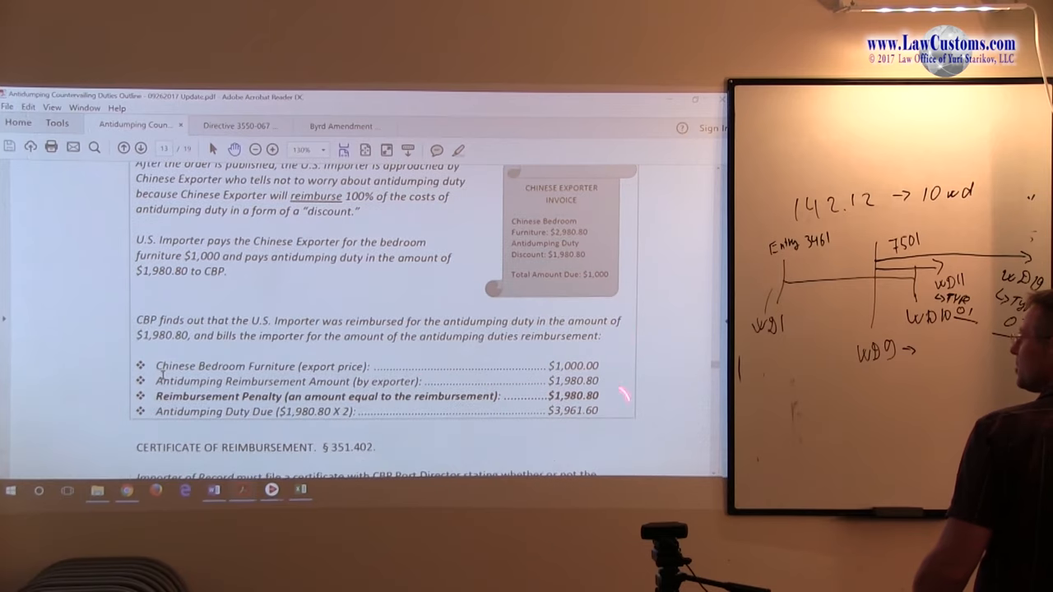
scroll("down", 3)
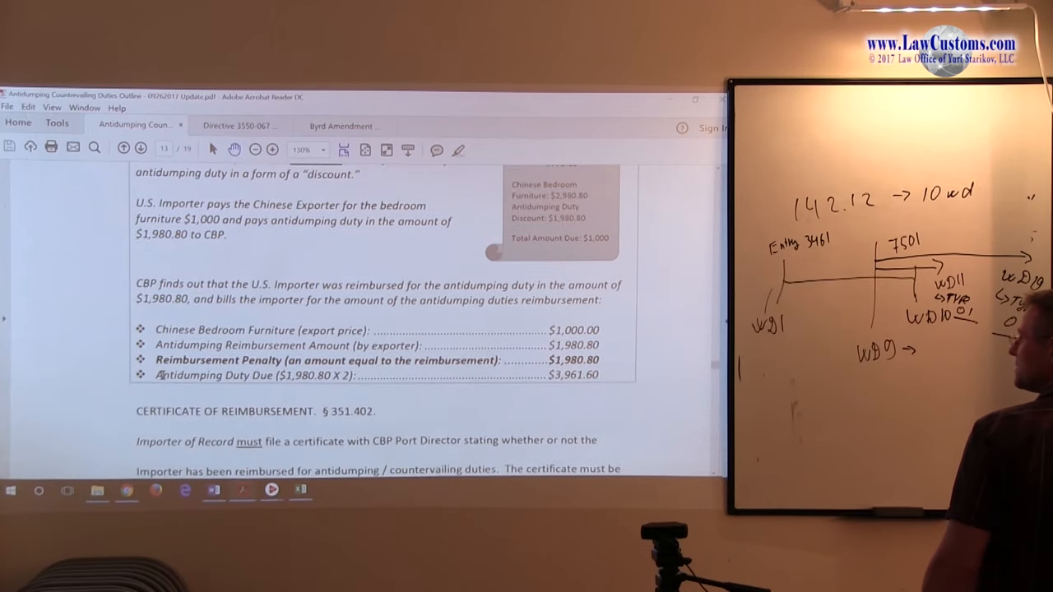
scroll("down", 3)
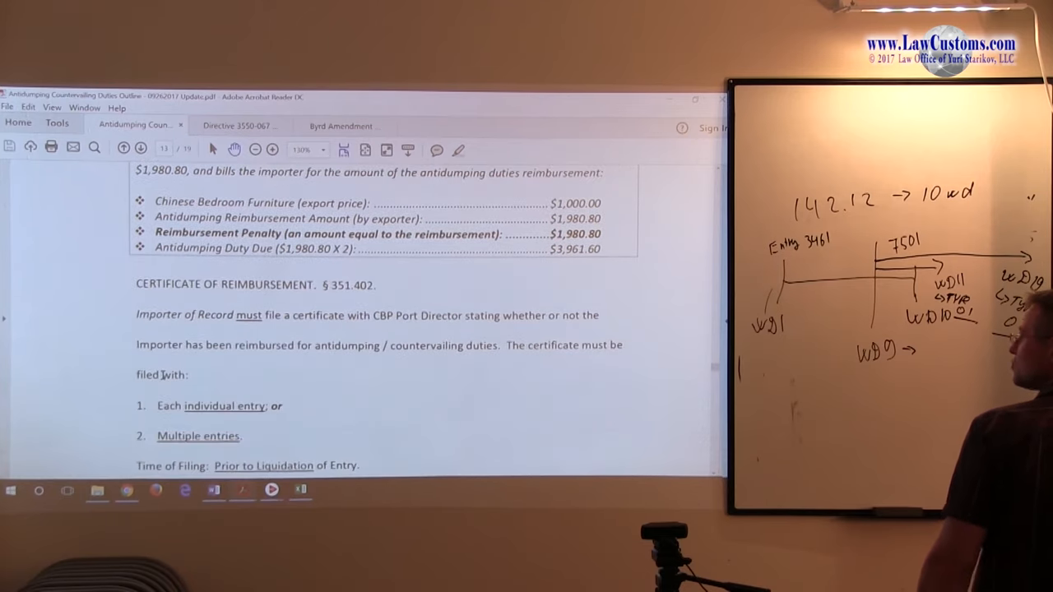
- Scroll to the Quiz Break on additional information for antidumping entries, answers A through E
scroll("down", 3)
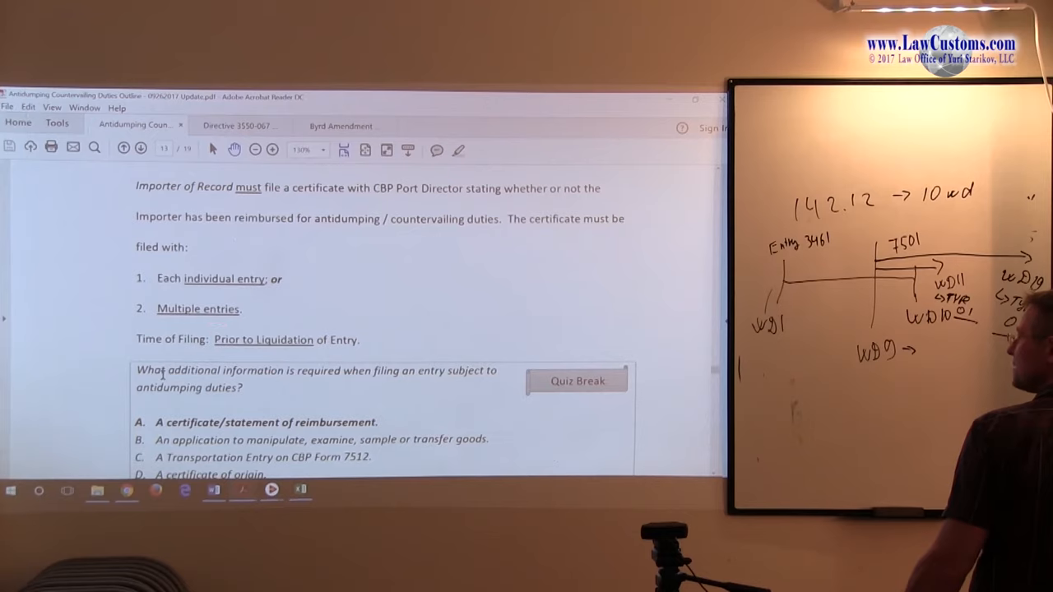
scroll("down", 3)
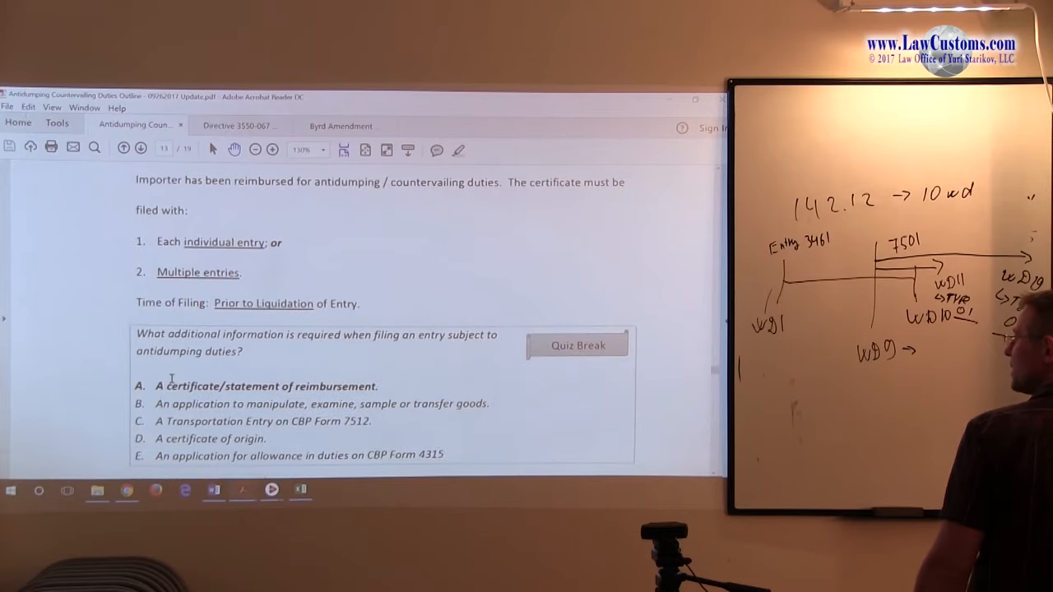
scroll("down", 3)
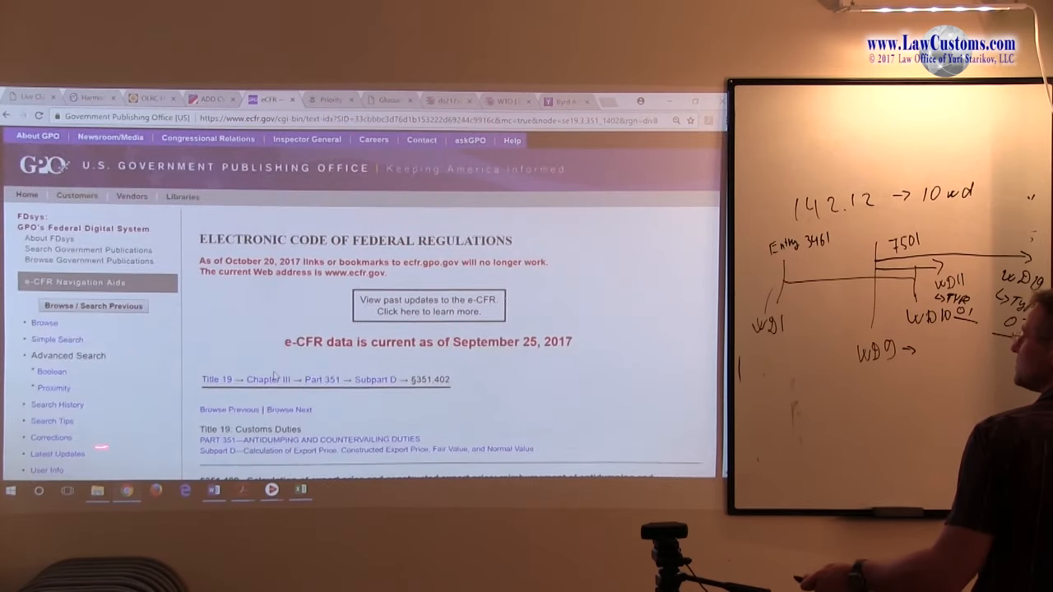
- Bring up the e-CFR § 351.402 page under Title 19, Chapter III, Part 351, Subpart D
scroll("down", 3)
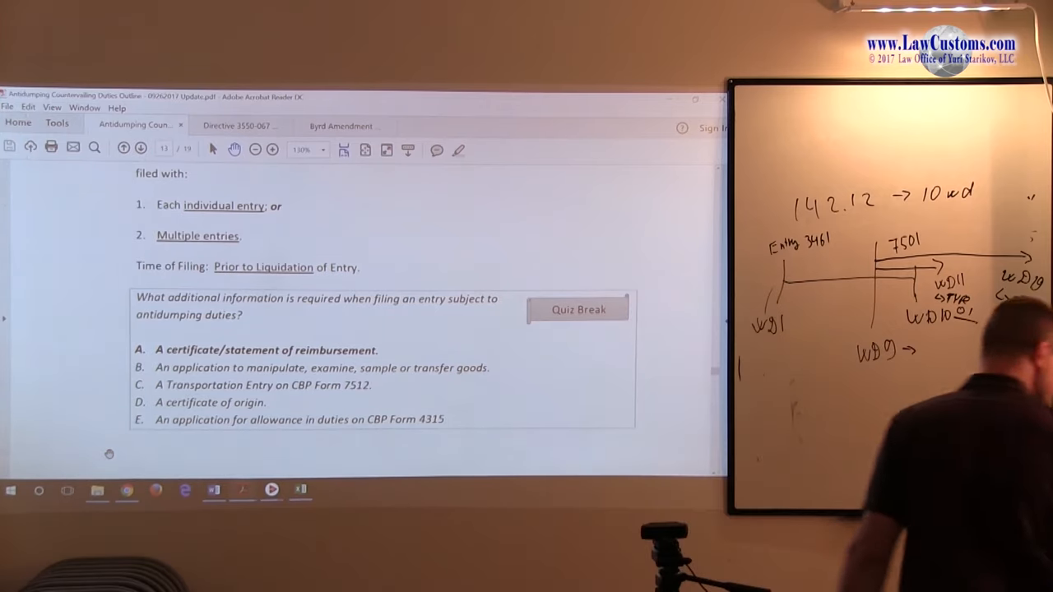
- Return to the antidumping entry quiz and scroll toward the bottom of page 13
scroll("down", 3)
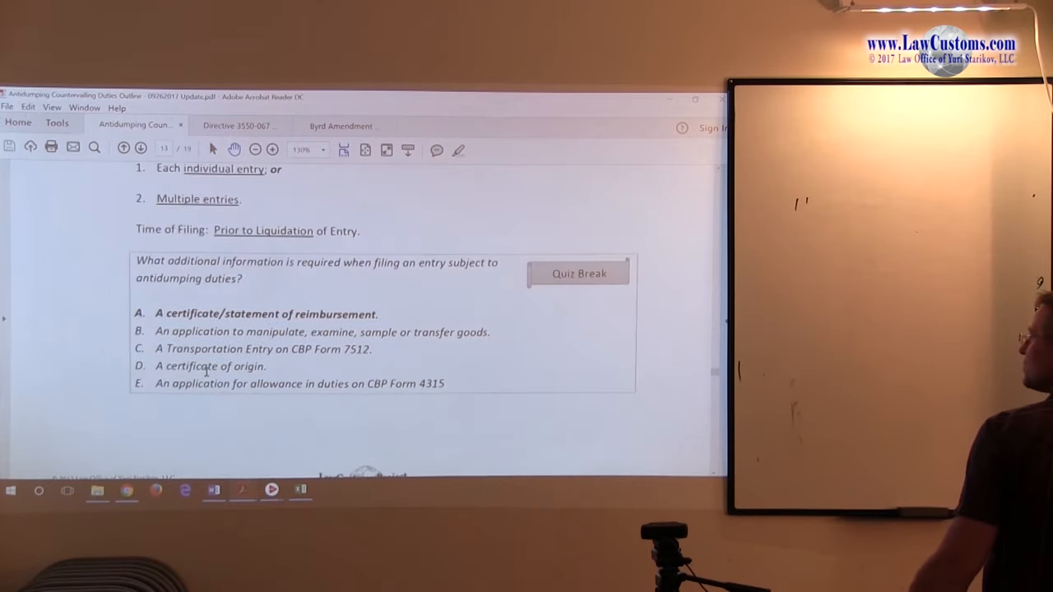
- Glance back at the certificate section, then scroll past the quiz to page 13's footer
scroll("up", 3)
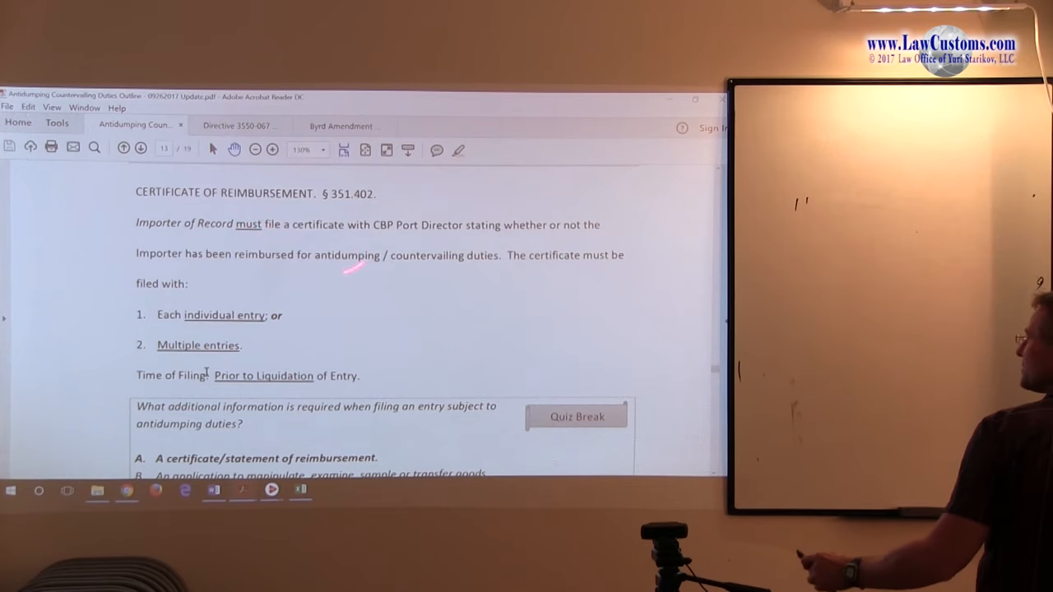
scroll("down", 3)
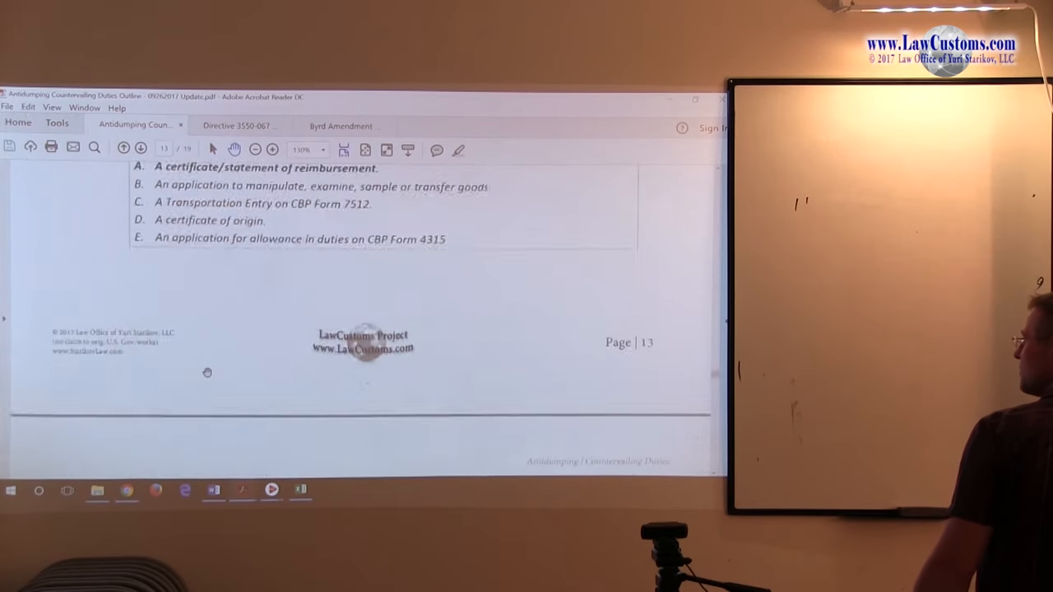